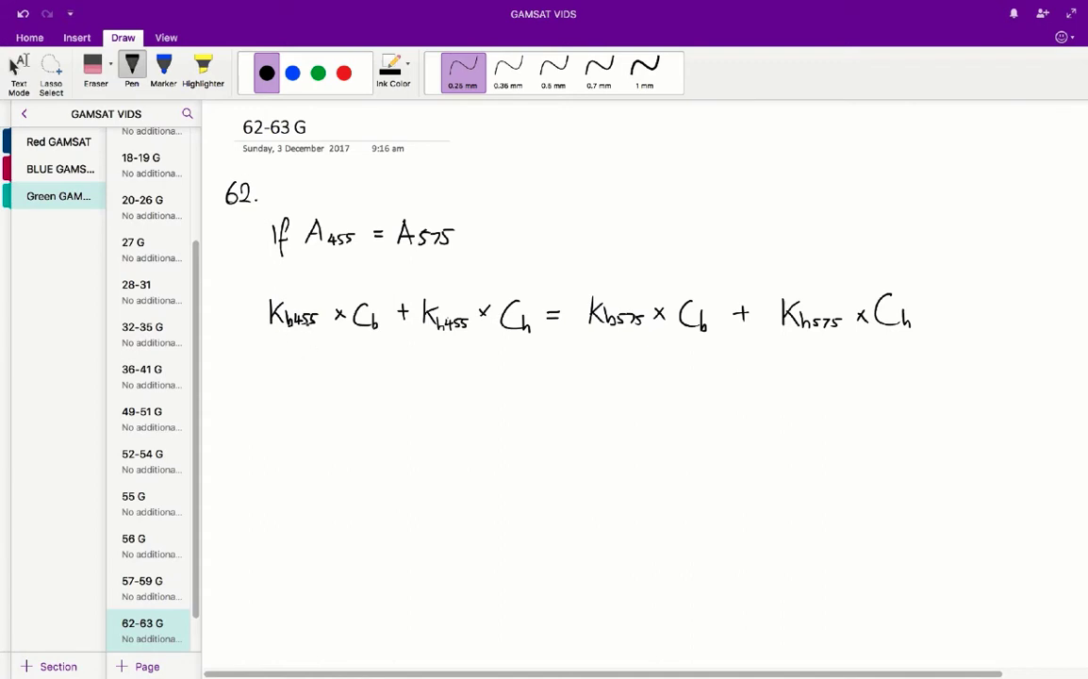
- Handwrite the left side 0.8 × Cb + 0.01 × Ch = beneath the absorbance equation
click(280, 357)
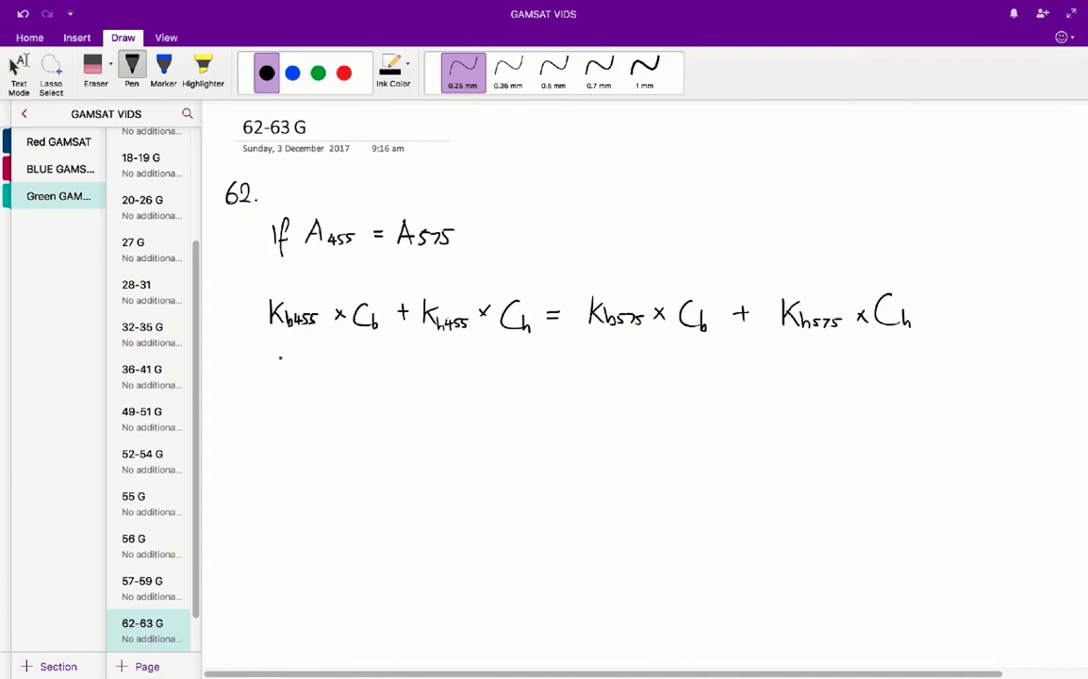
drag(269, 361, 300, 368)
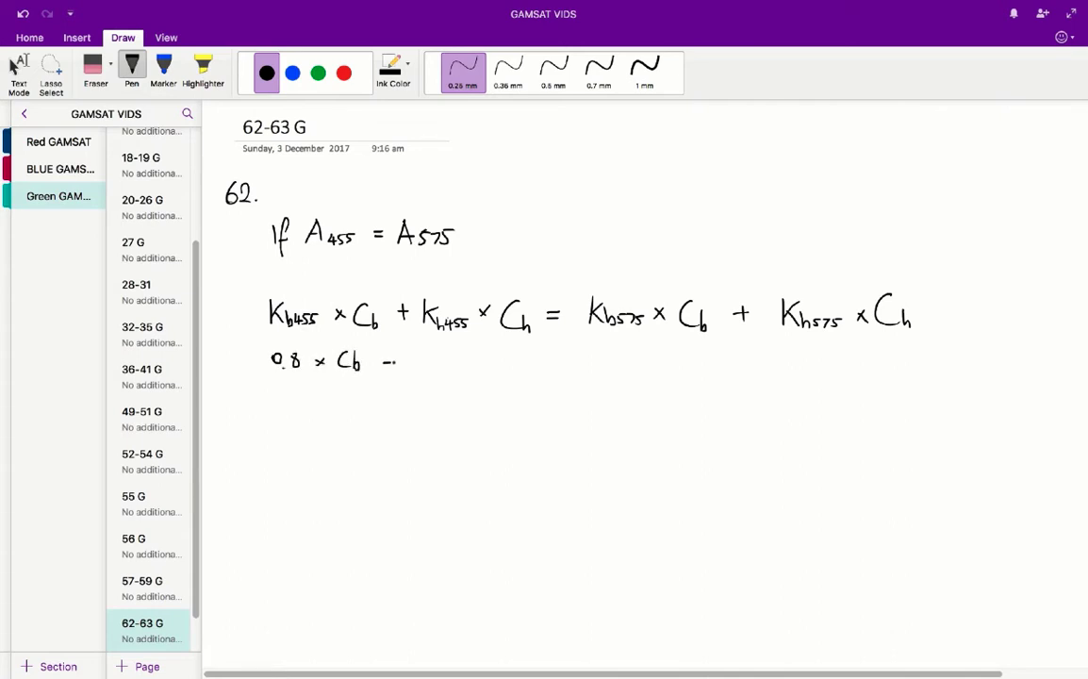
drag(382, 363, 396, 358)
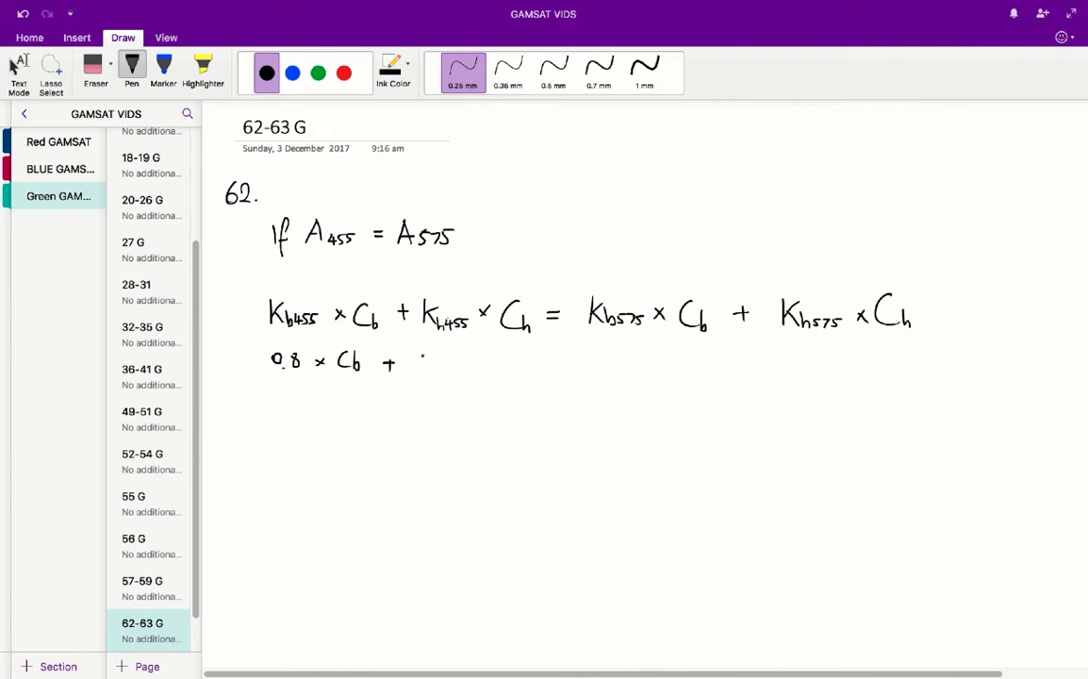
drag(415, 363, 490, 363)
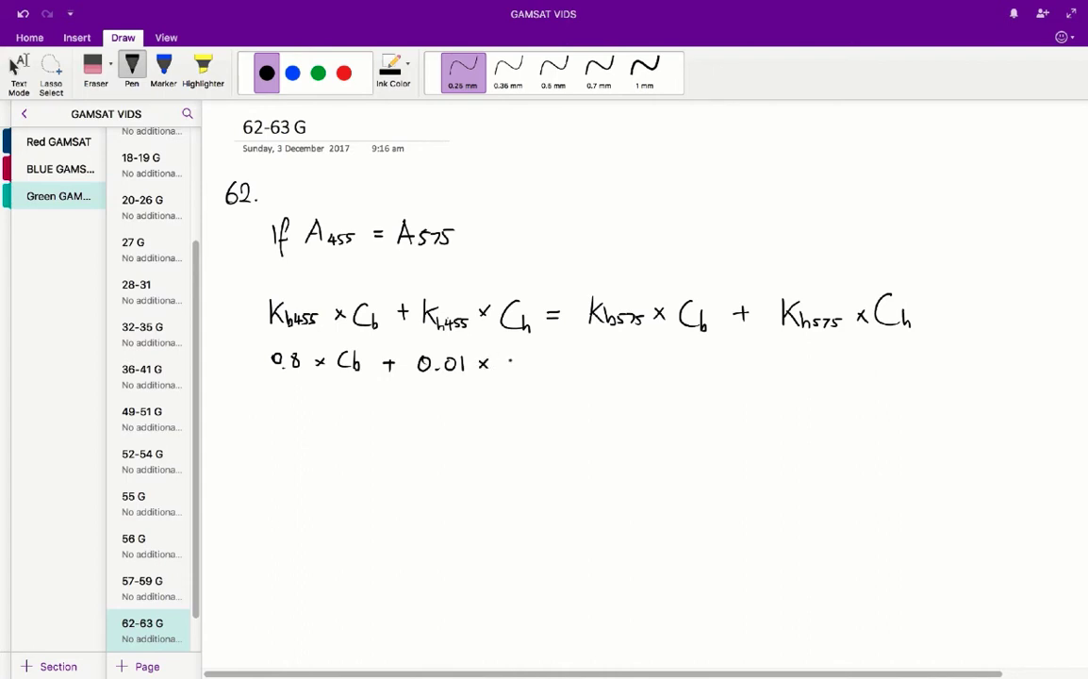
drag(499, 363, 566, 368)
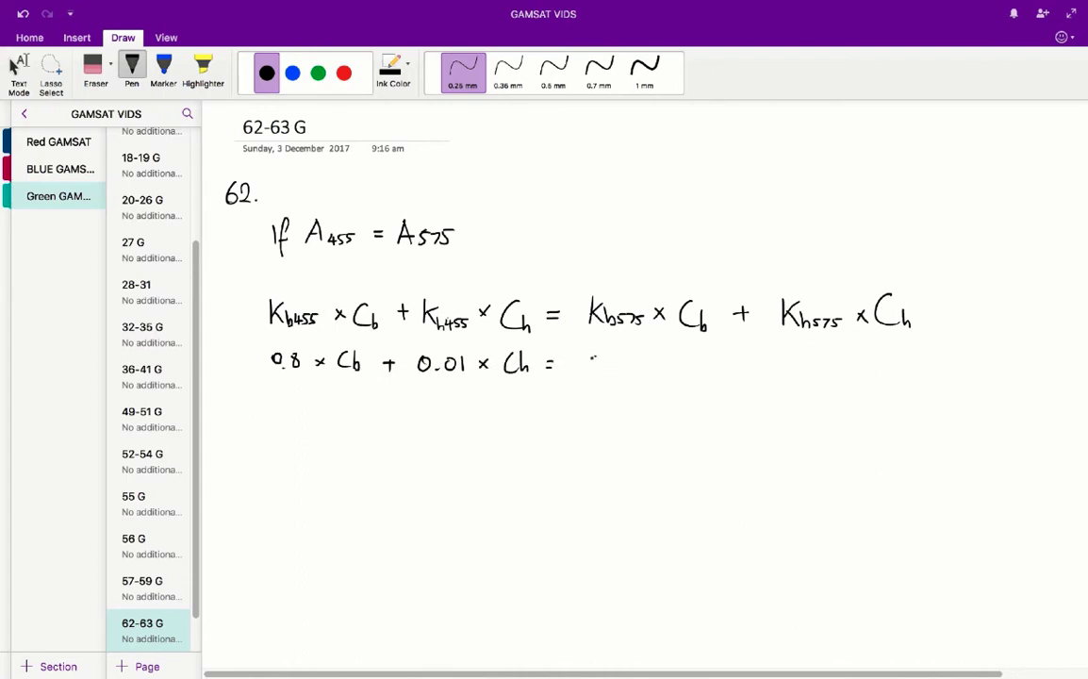
- Complete the right side as 0.01 × Cb + 0.01 × Ch
drag(590, 363, 655, 363)
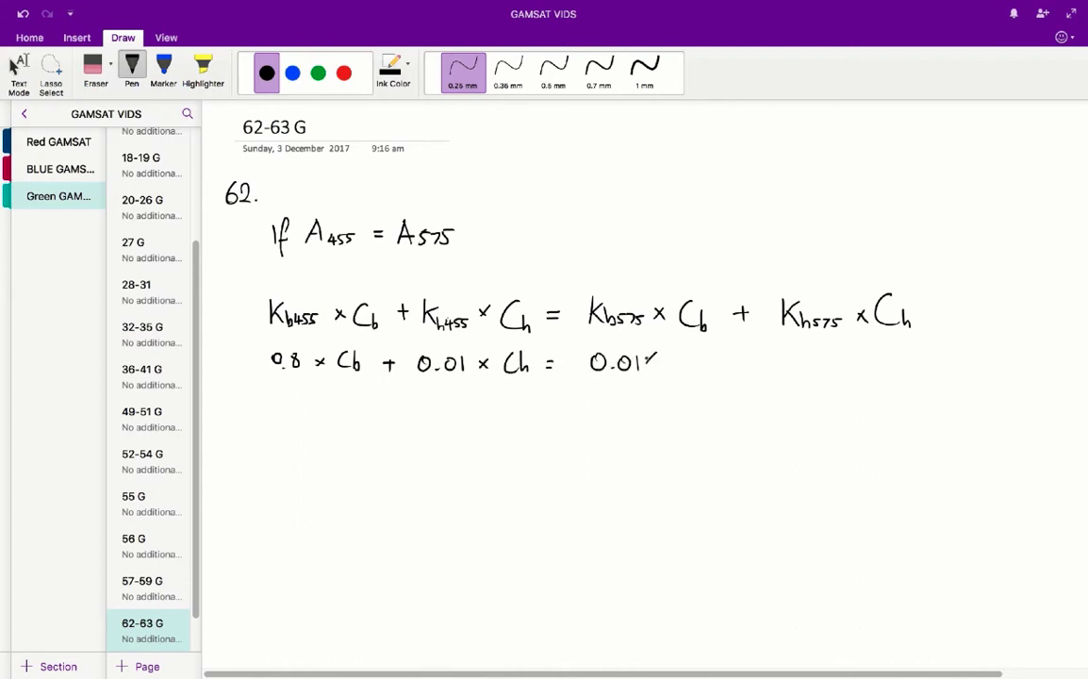
drag(660, 363, 754, 368)
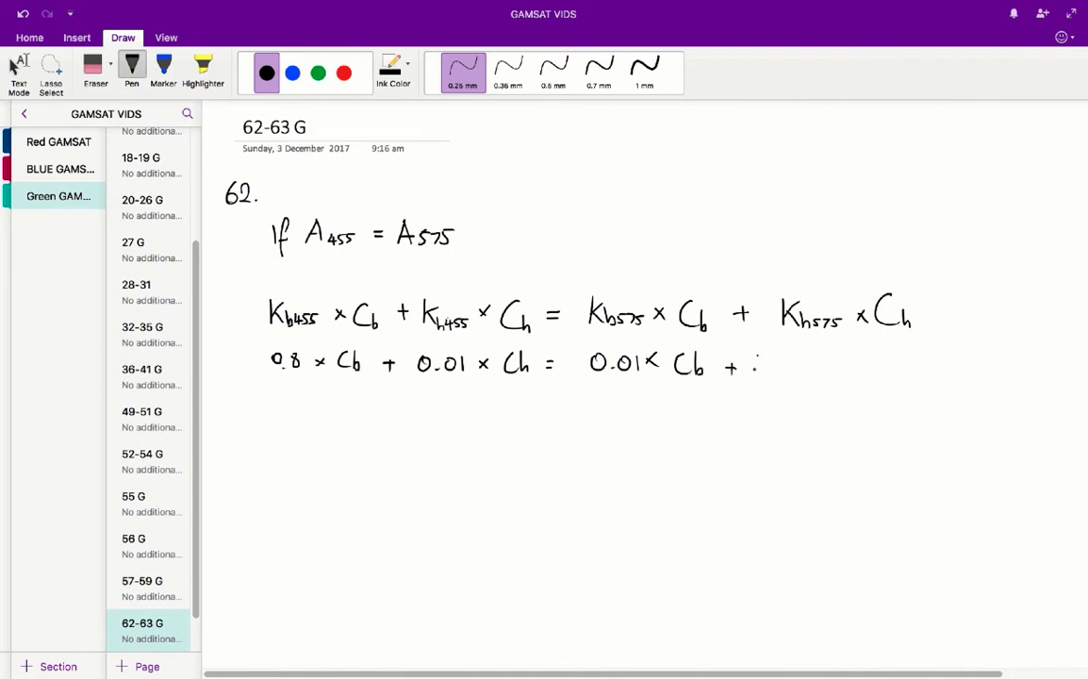
drag(754, 365, 825, 366)
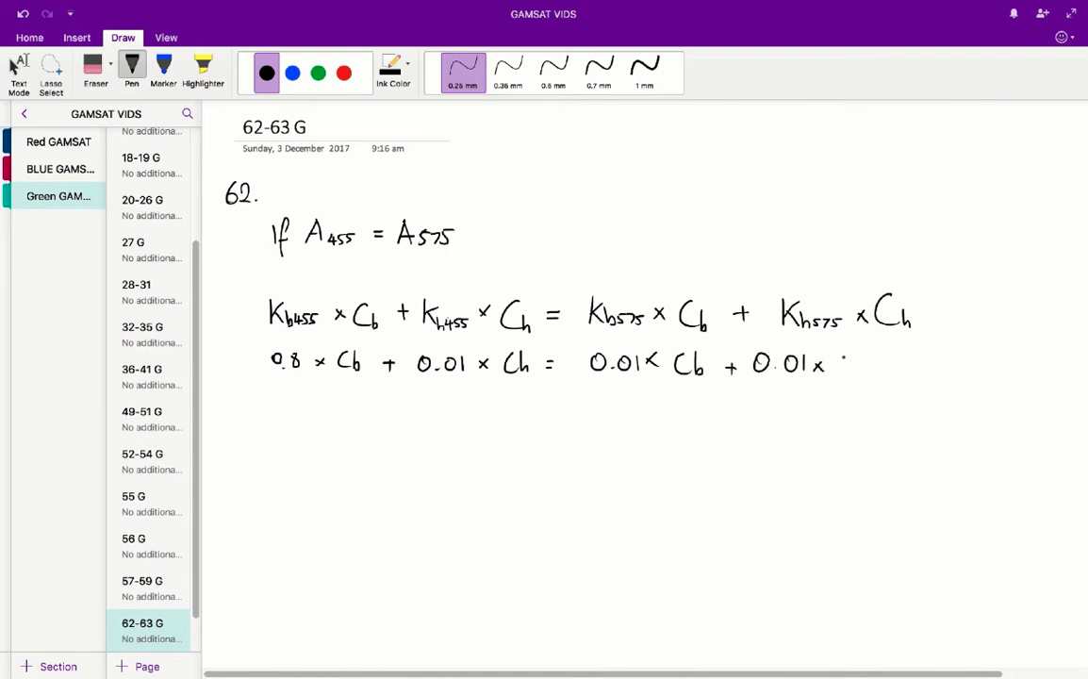
drag(835, 363, 866, 378)
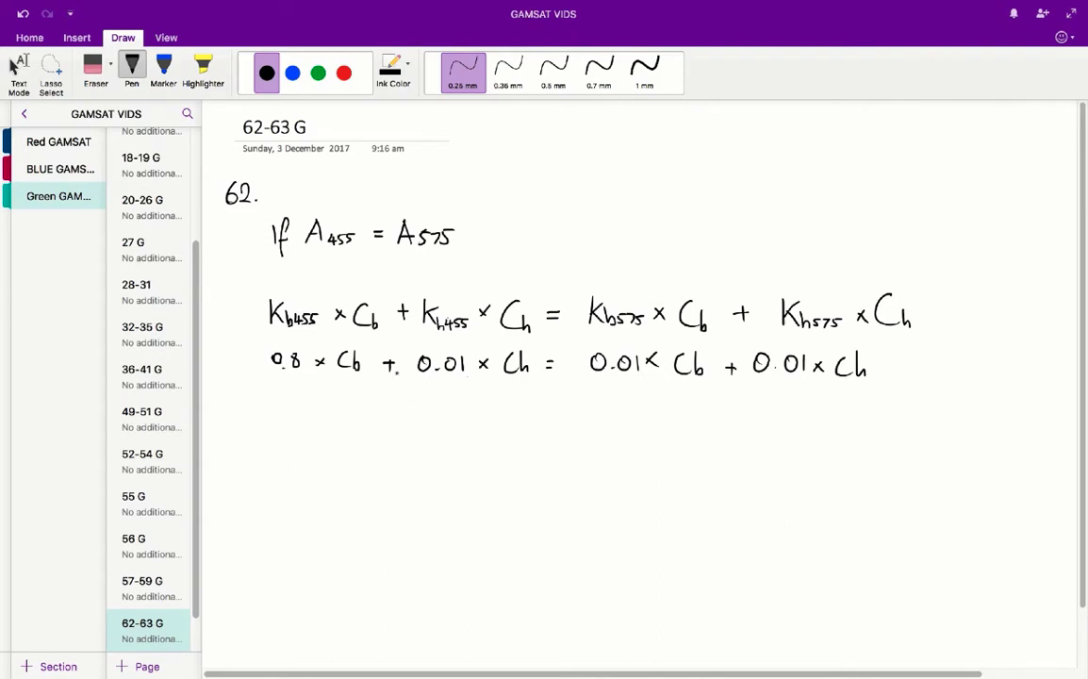
- Write 0.8Cb = 0.01Cb below, then conclude ∴ Cb = 0
drag(420, 419, 433, 405)
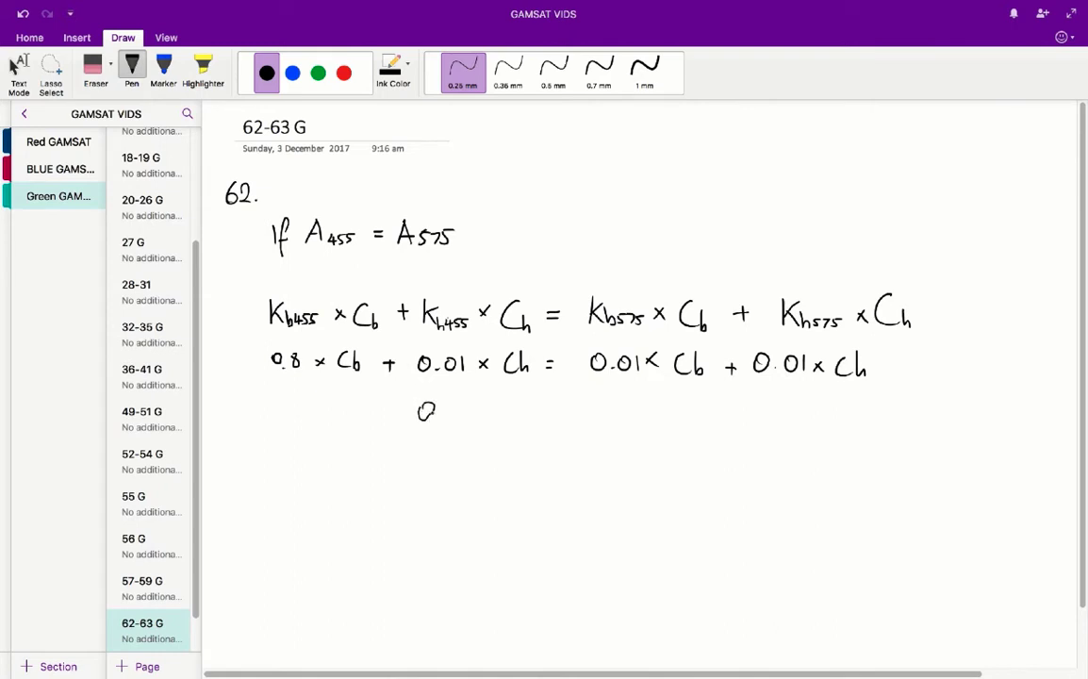
drag(420, 412, 500, 415)
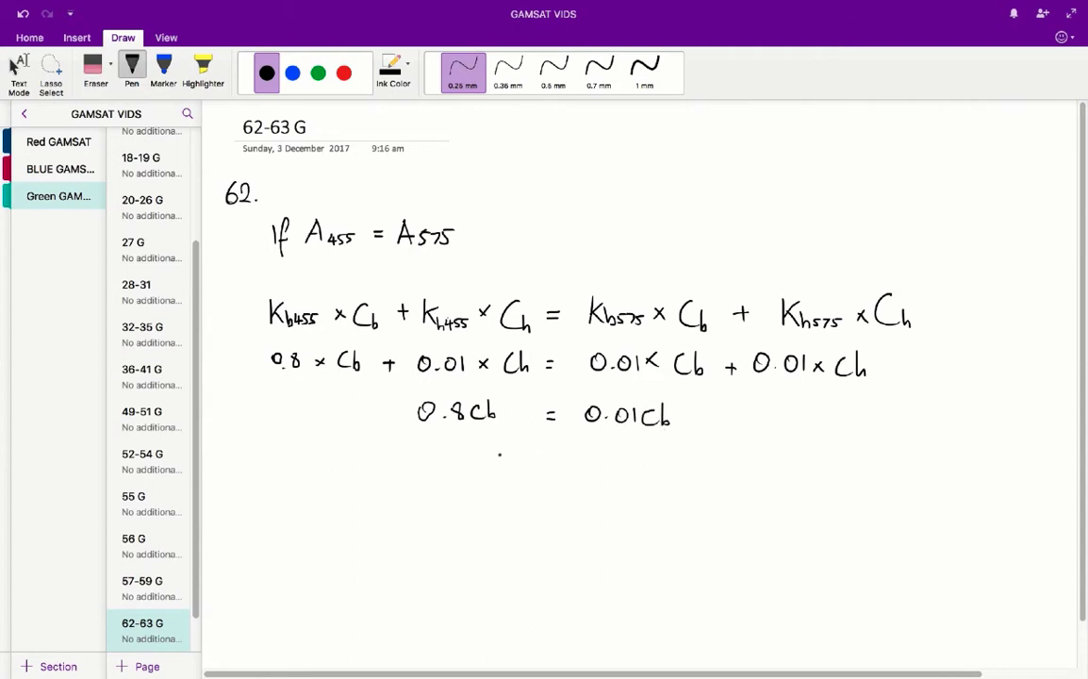
drag(467, 462, 580, 462)
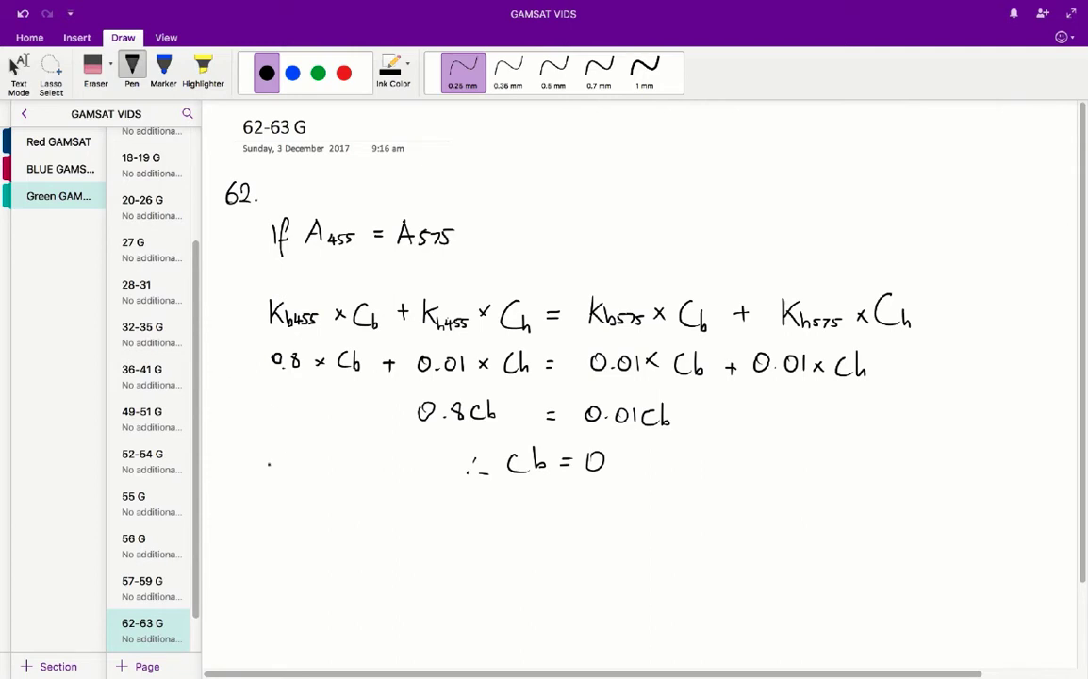
scroll(down, 3)
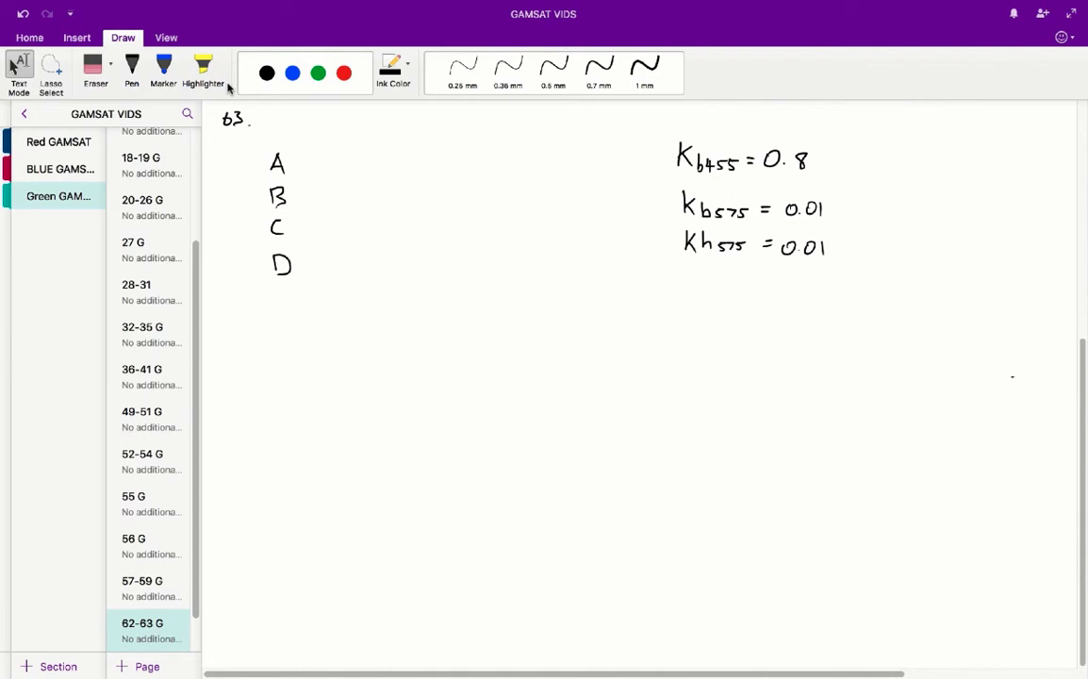
- Reselect the handwriting pen with question 63 and its options A–D in view
click(132, 68)
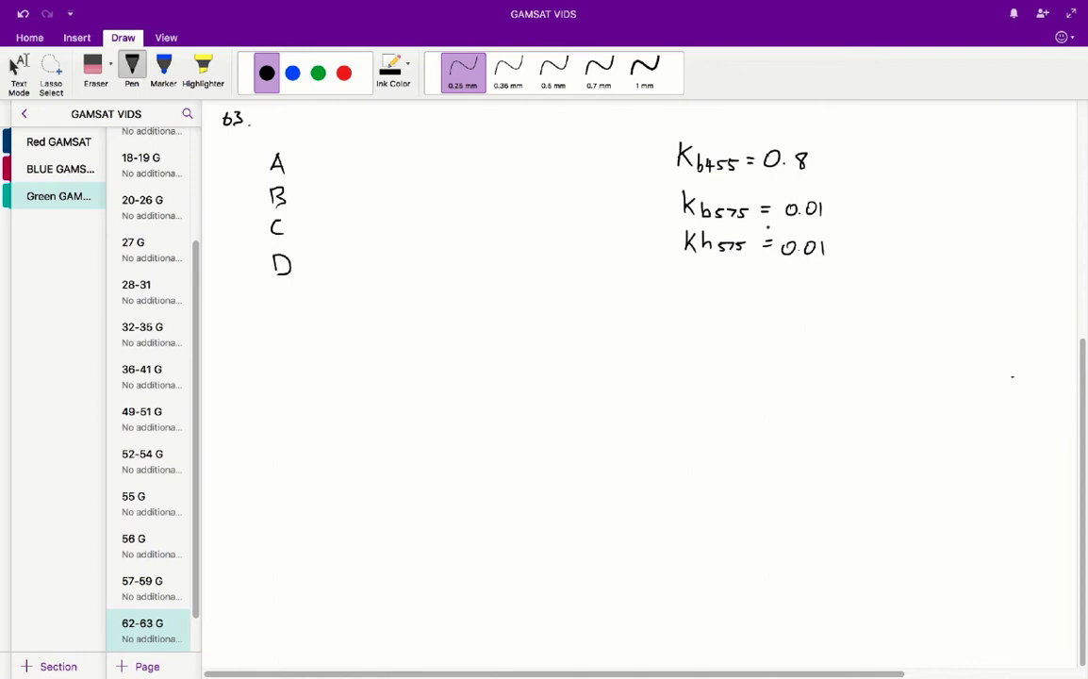
mouse_move(339, 156)
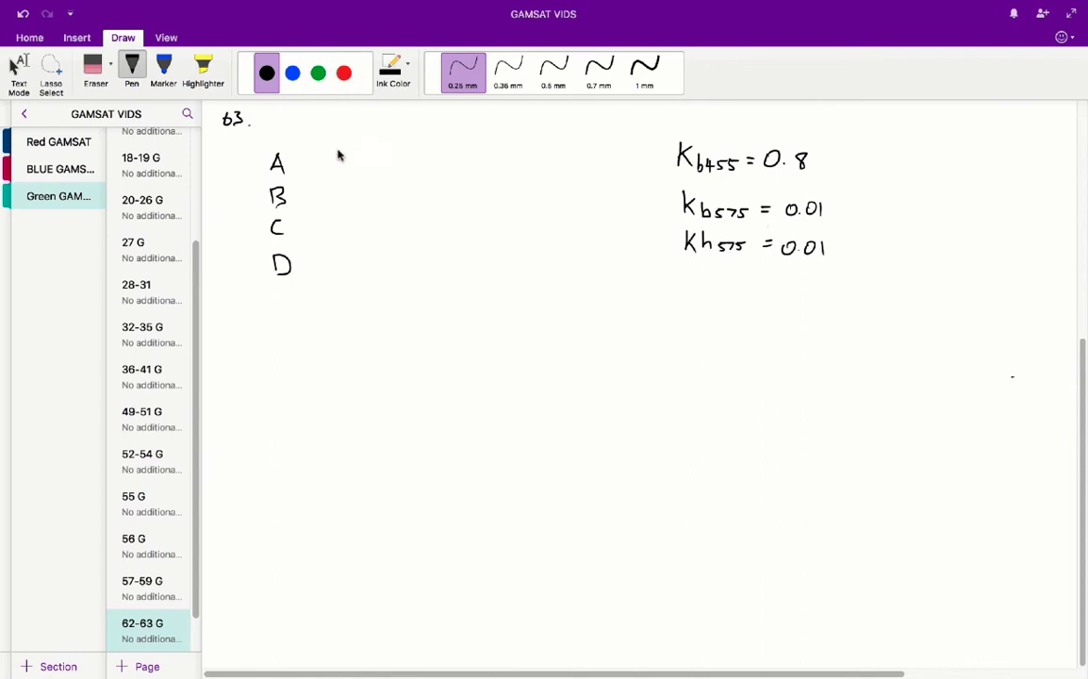
- Draw red crosses beside options A, B and C, returning the ink to black afterwards
click(343, 72)
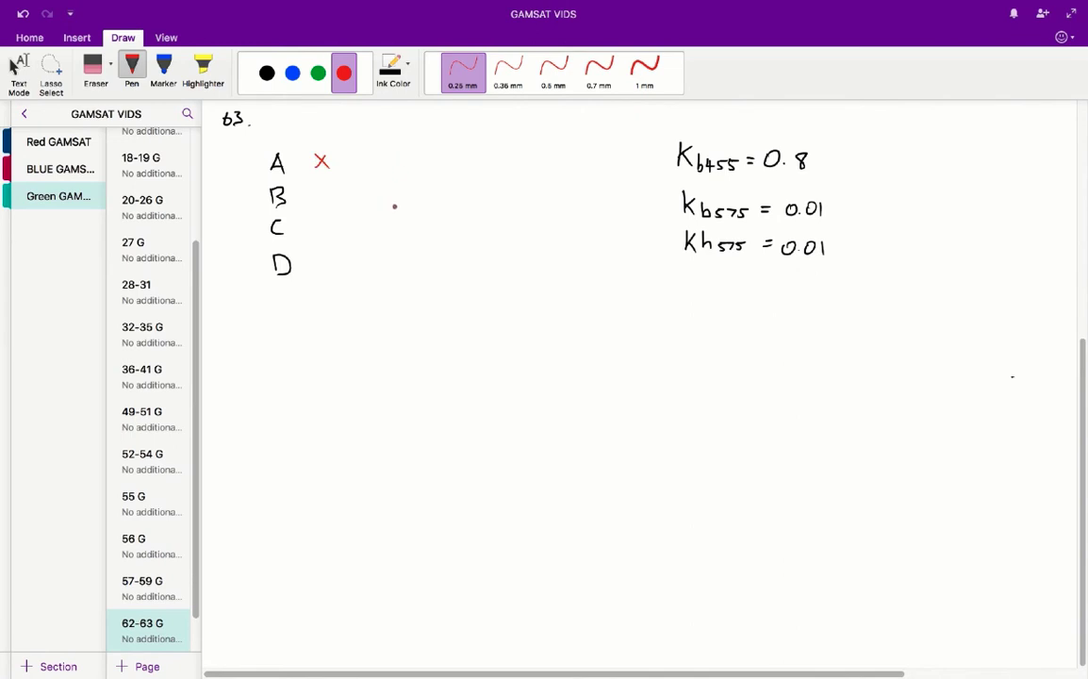
mouse_move(394, 206)
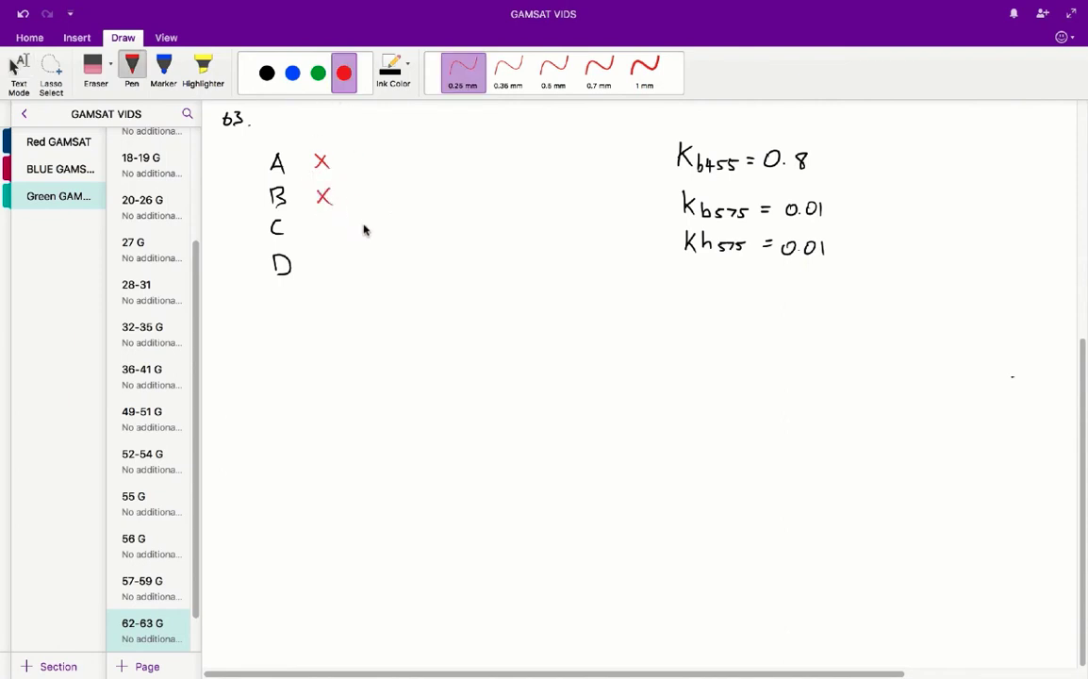
mouse_move(368, 206)
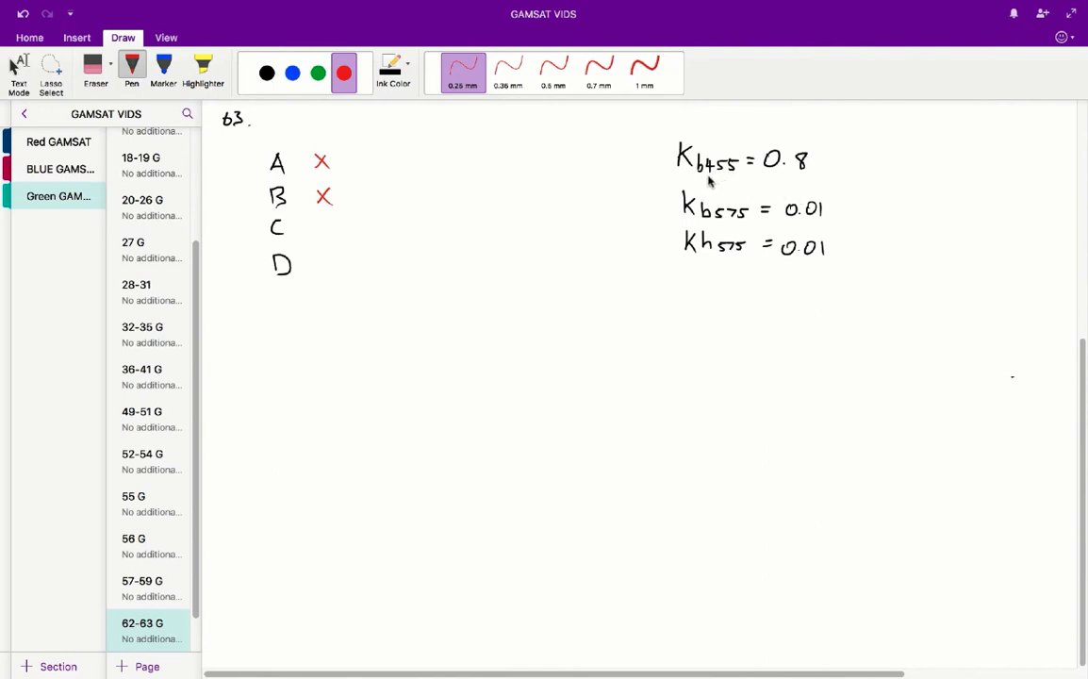
mouse_move(759, 185)
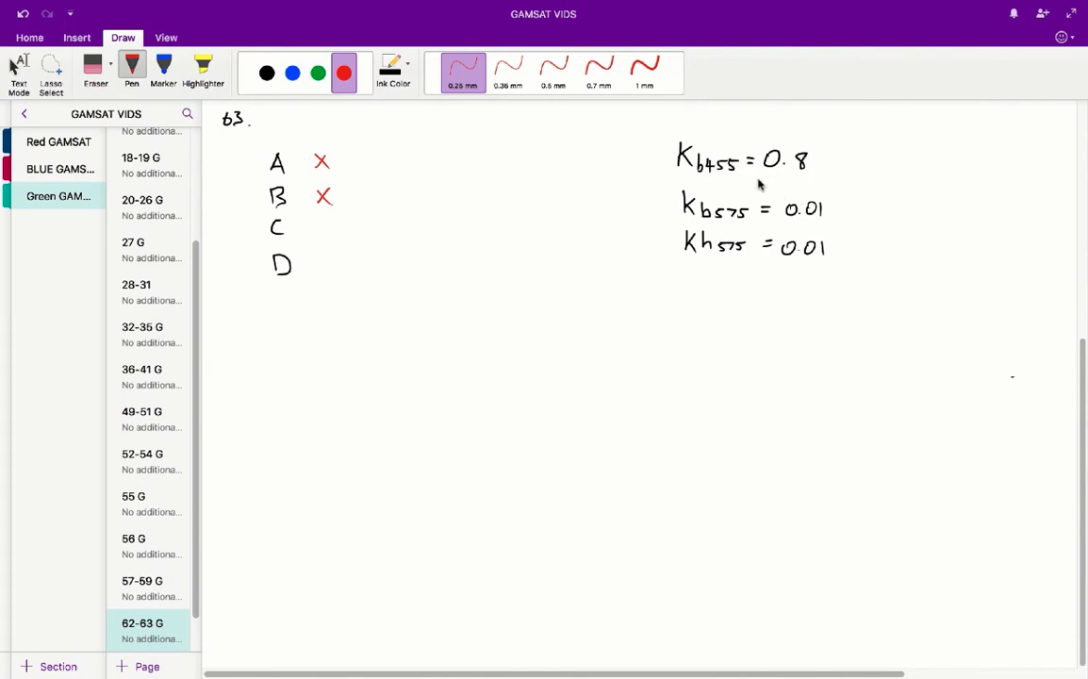
mouse_move(731, 185)
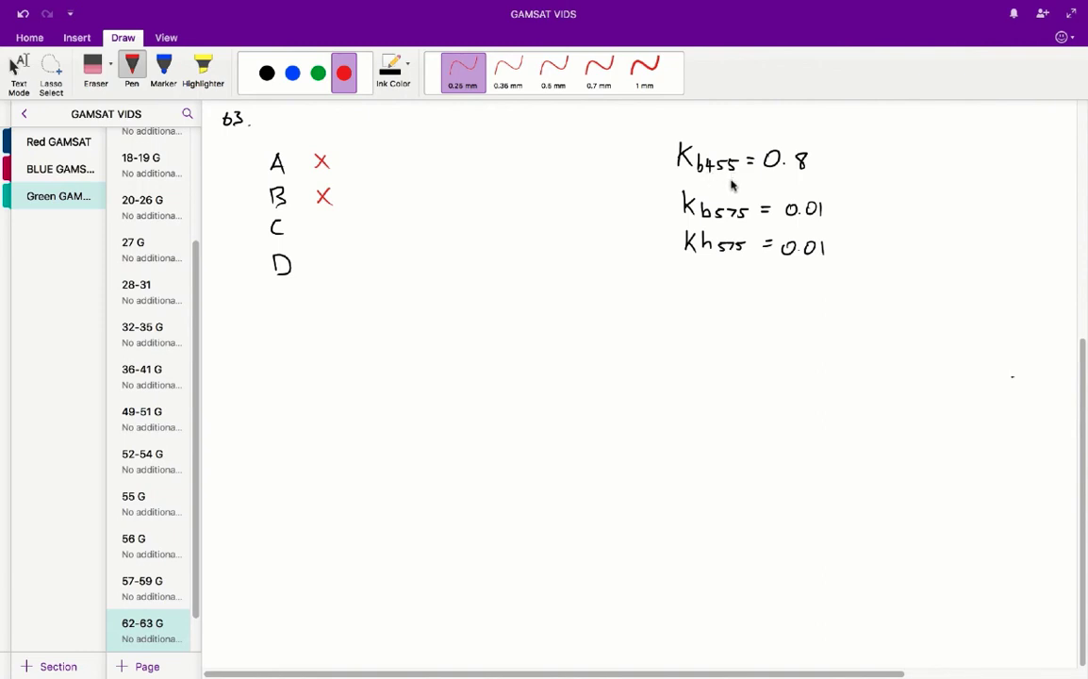
mouse_move(771, 213)
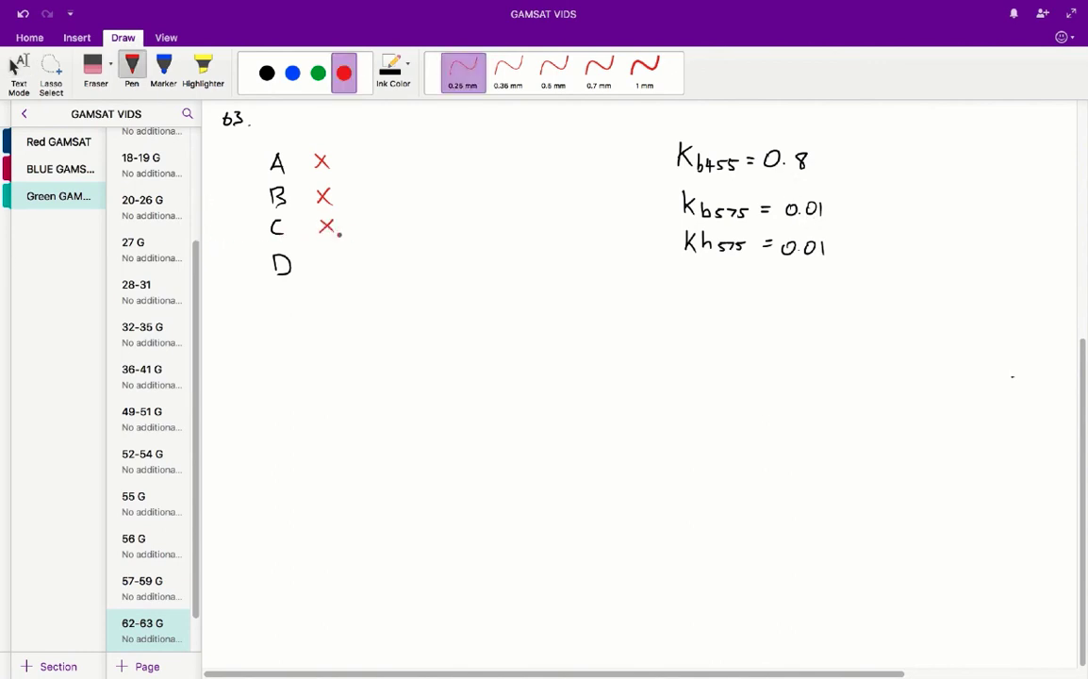
click(267, 73)
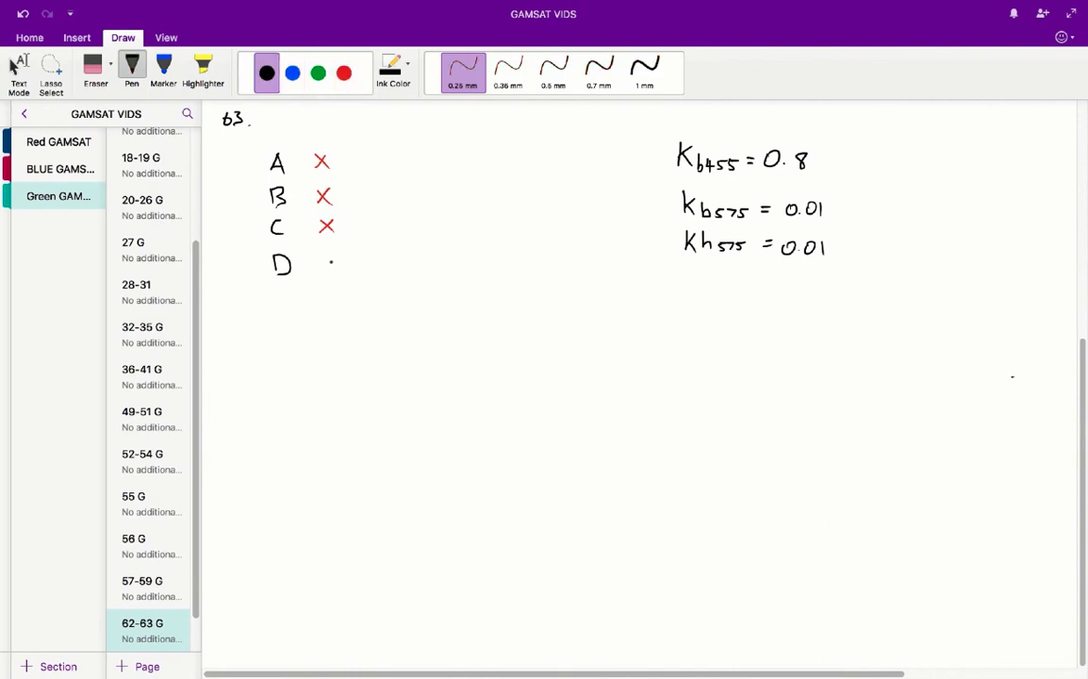
- Tick option D and write Kh455 = 0.01 beneath the listed K constants
drag(330, 263, 356, 244)
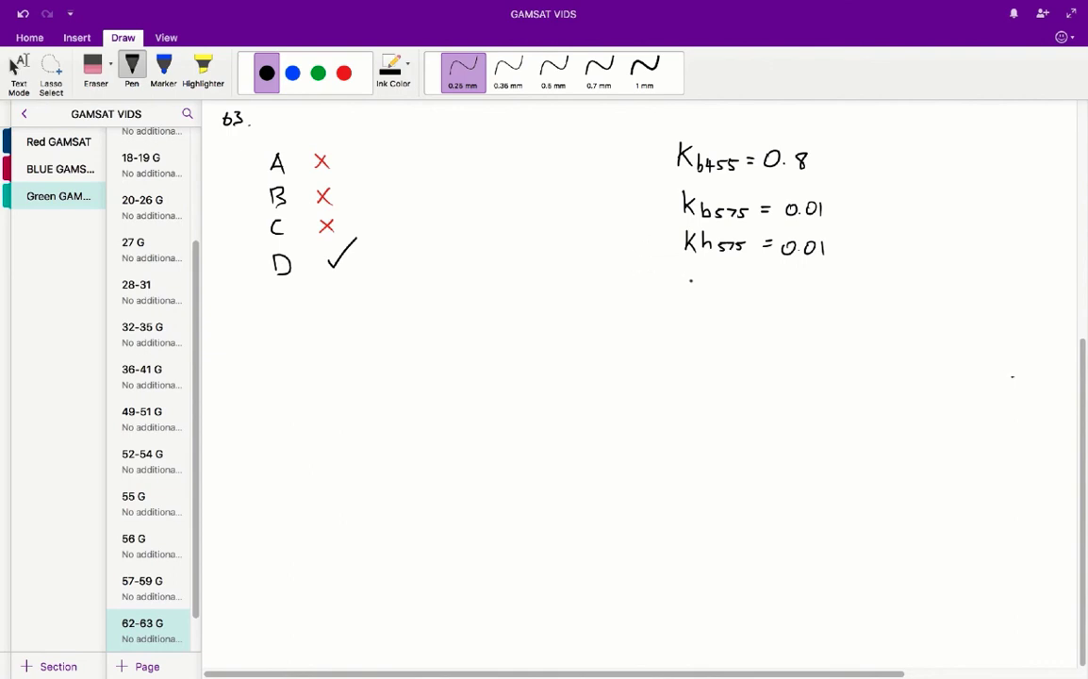
drag(686, 287, 726, 297)
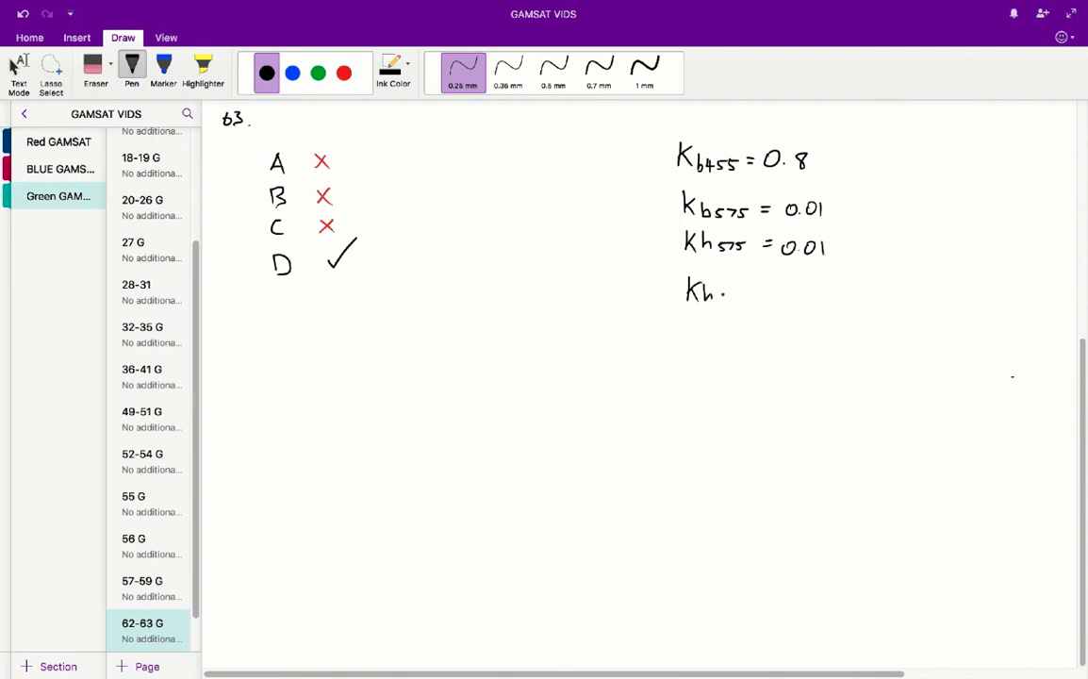
drag(721, 295, 774, 295)
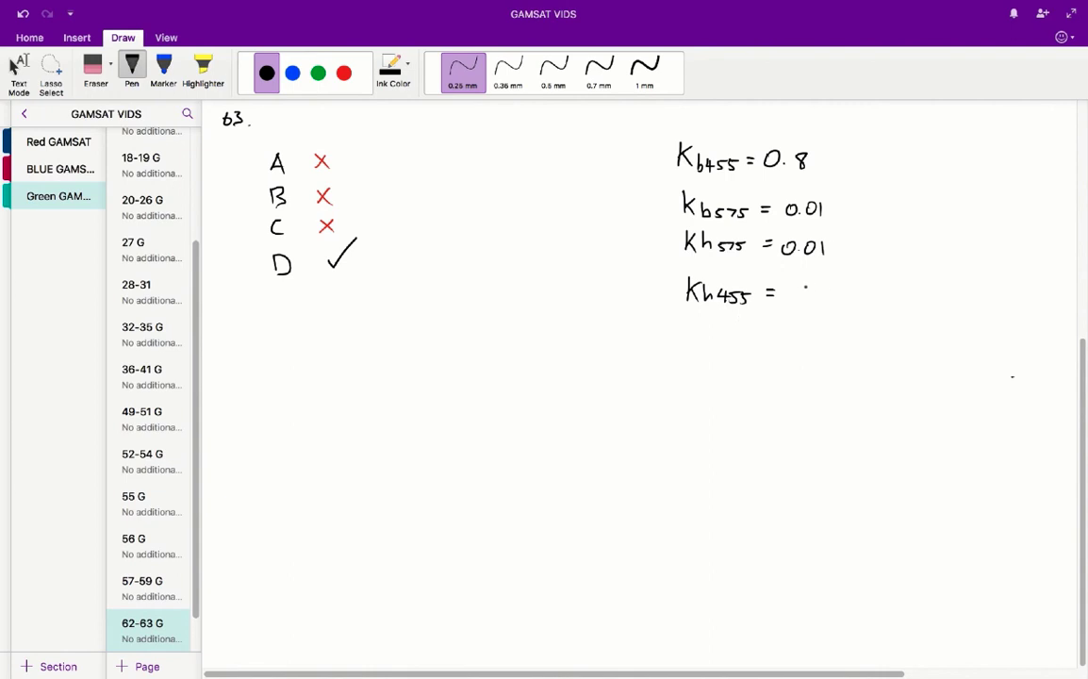
drag(788, 292, 853, 292)
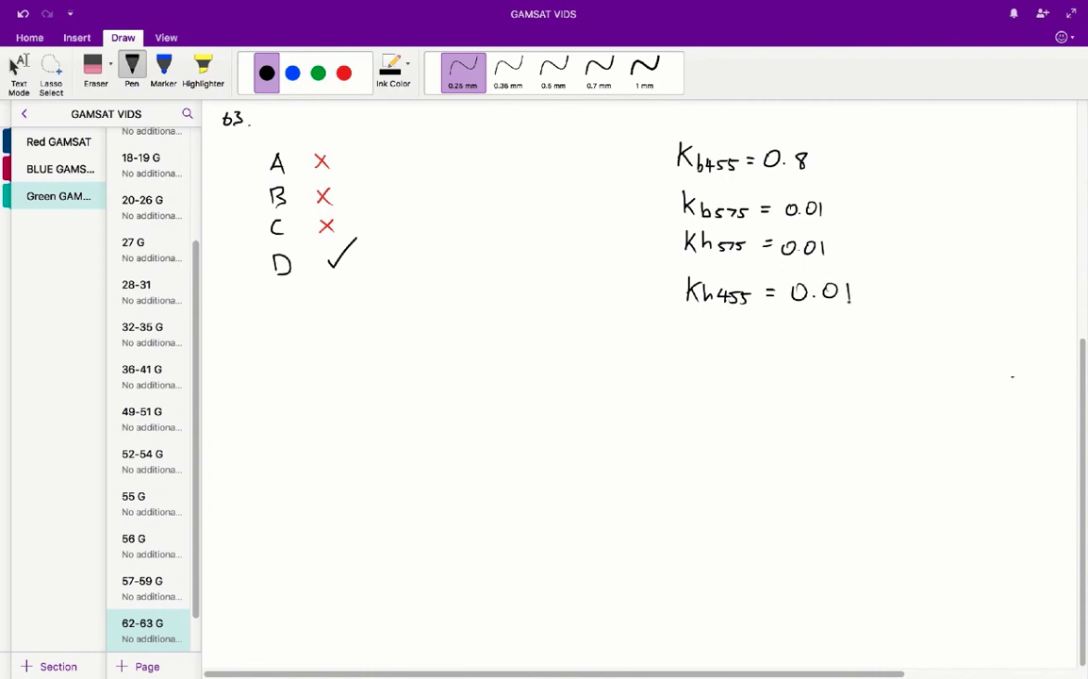